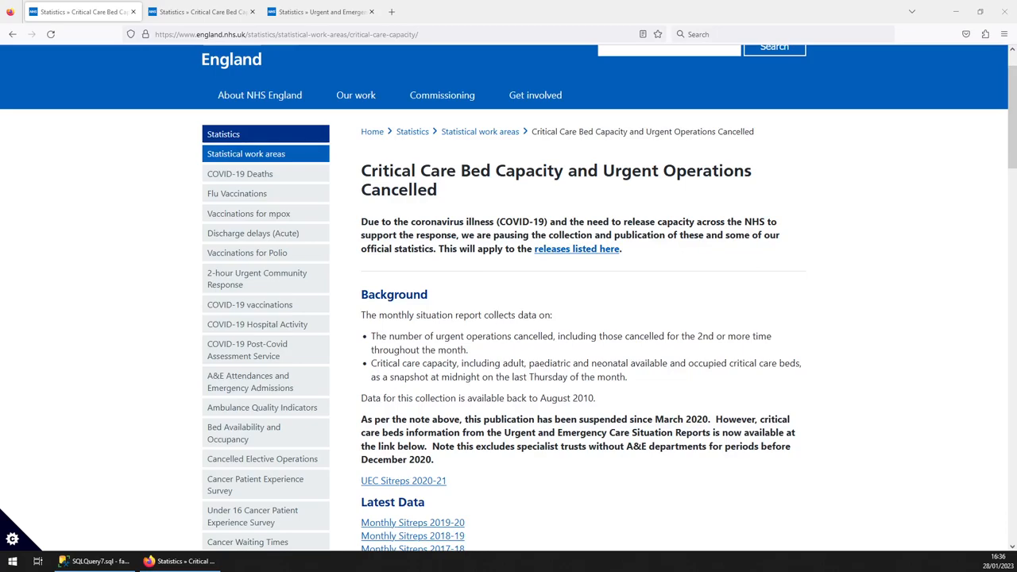
Go to the 2019-20 Critical Care data page and highlight the COVID-19 pause notice.
left_click(198, 11)
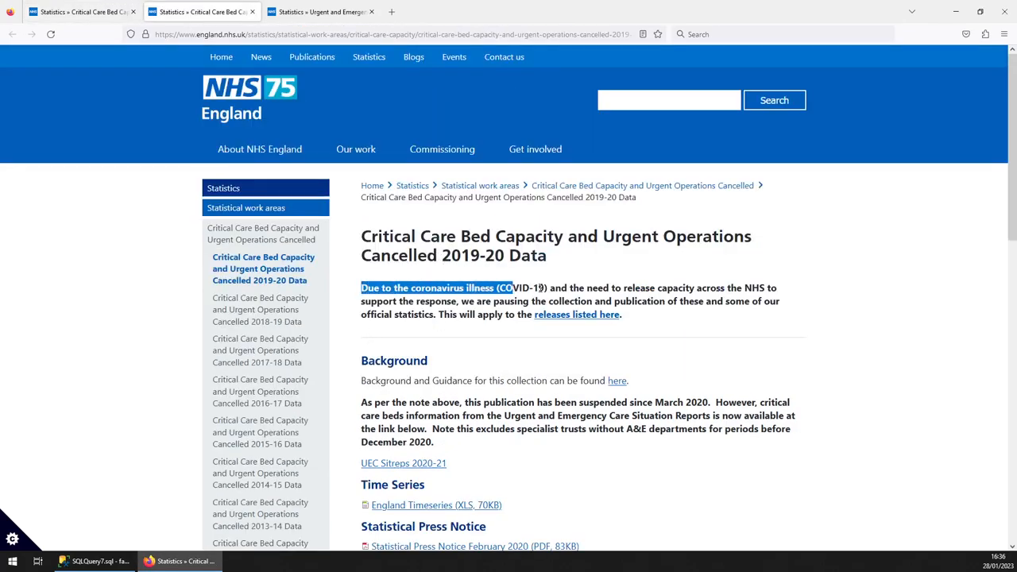
left_click(522, 367)
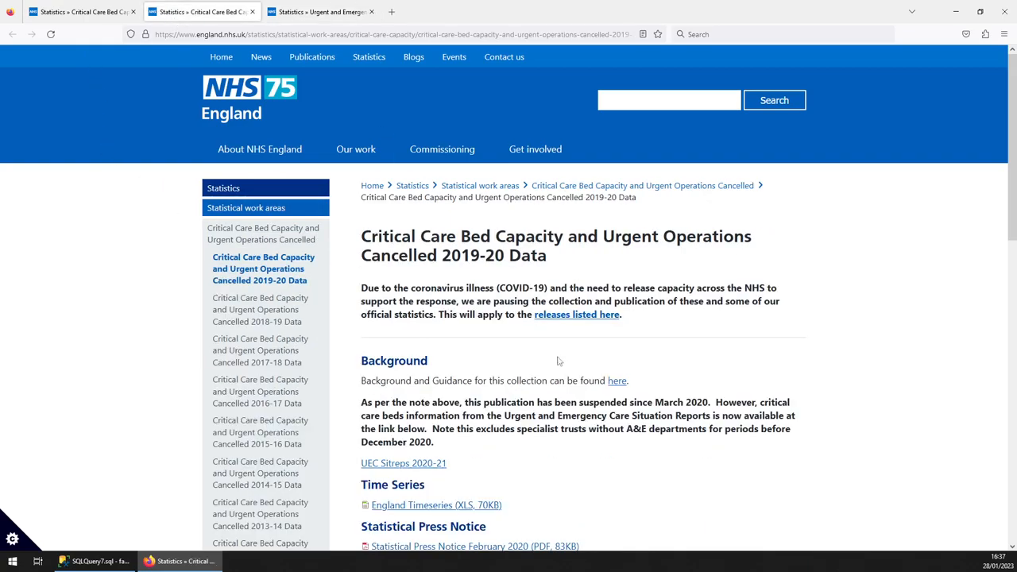
mouse_move(221, 97)
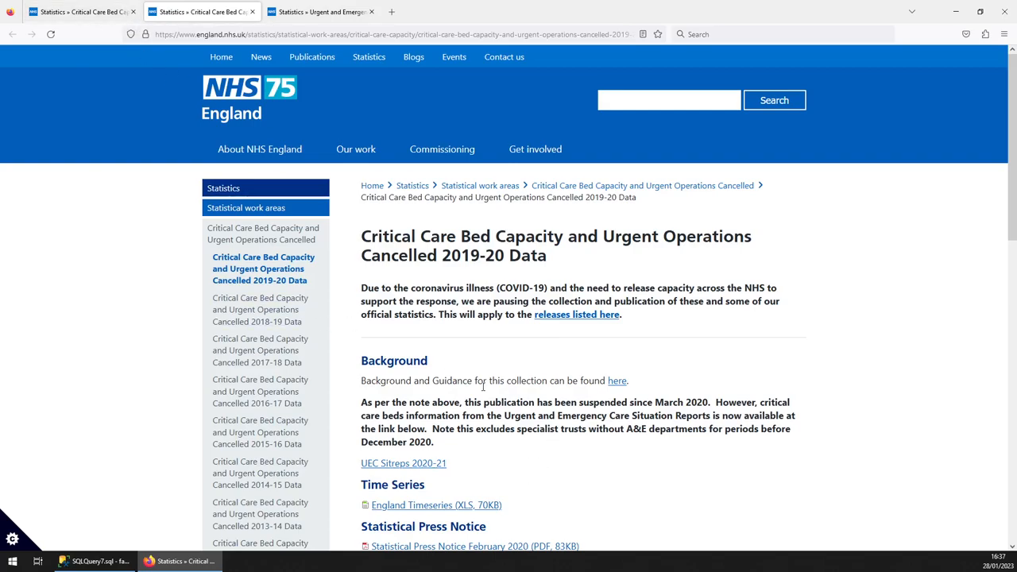
Switch to SSMS showing the Critical_Care and Urgent_And_Emerg_Care table list results.
left_click(94, 562)
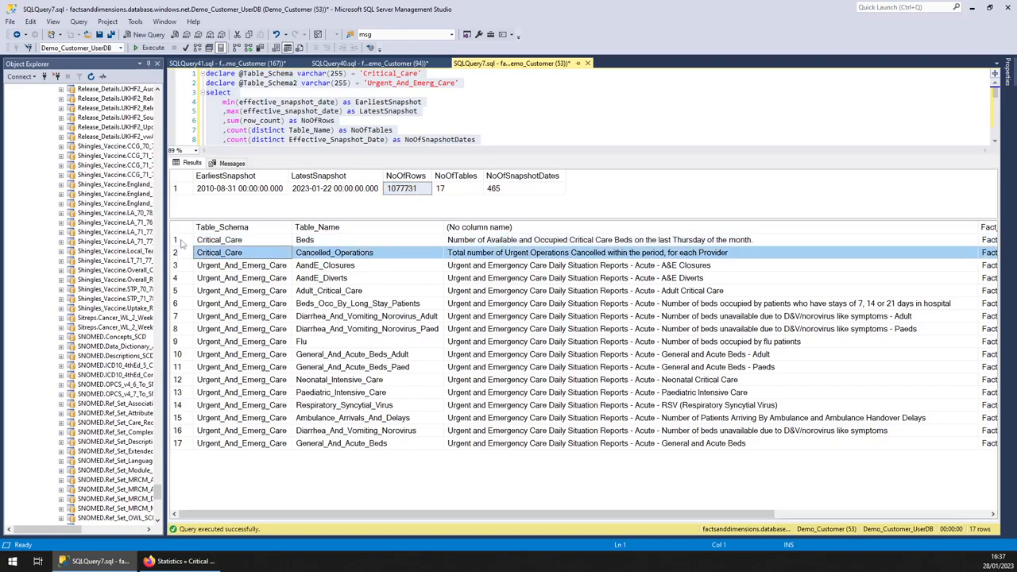
left_click(242, 264)
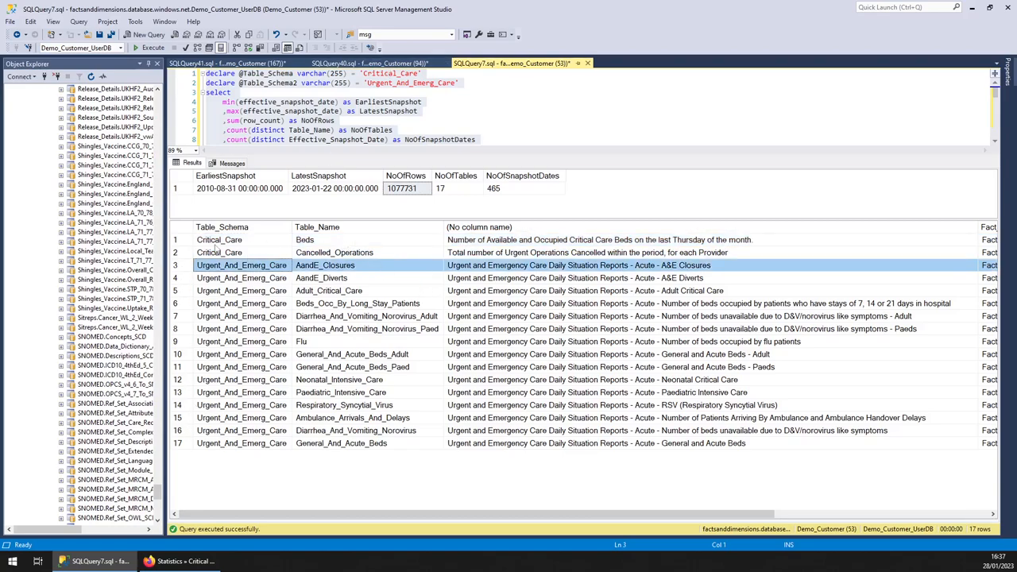
left_click(220, 251)
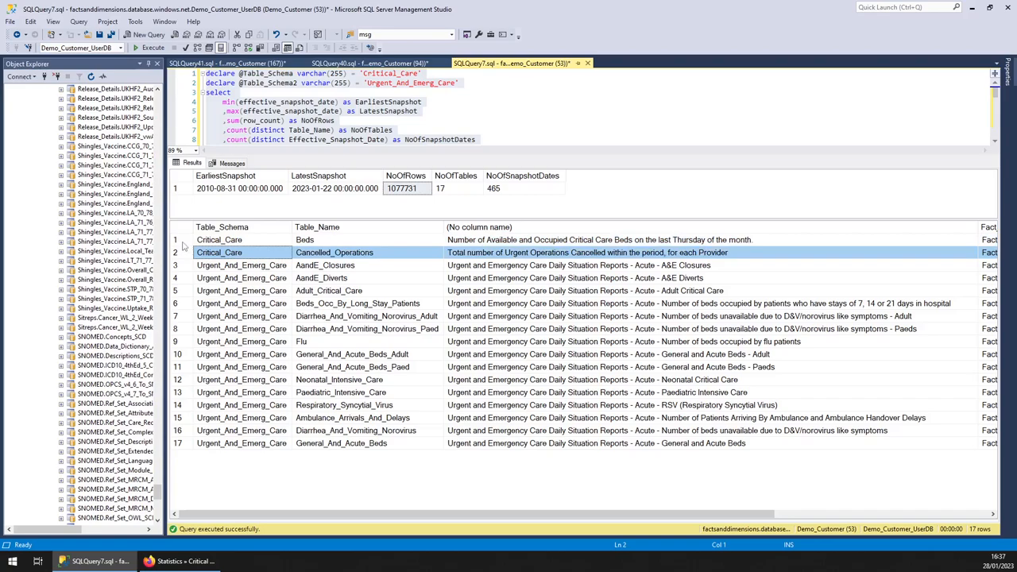
left_click(324, 264)
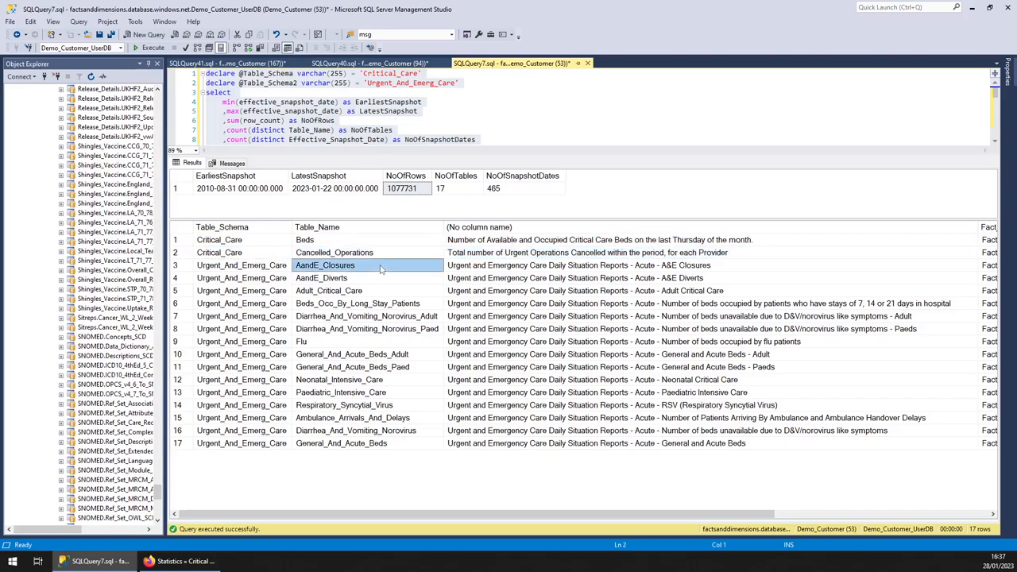
left_click(328, 289)
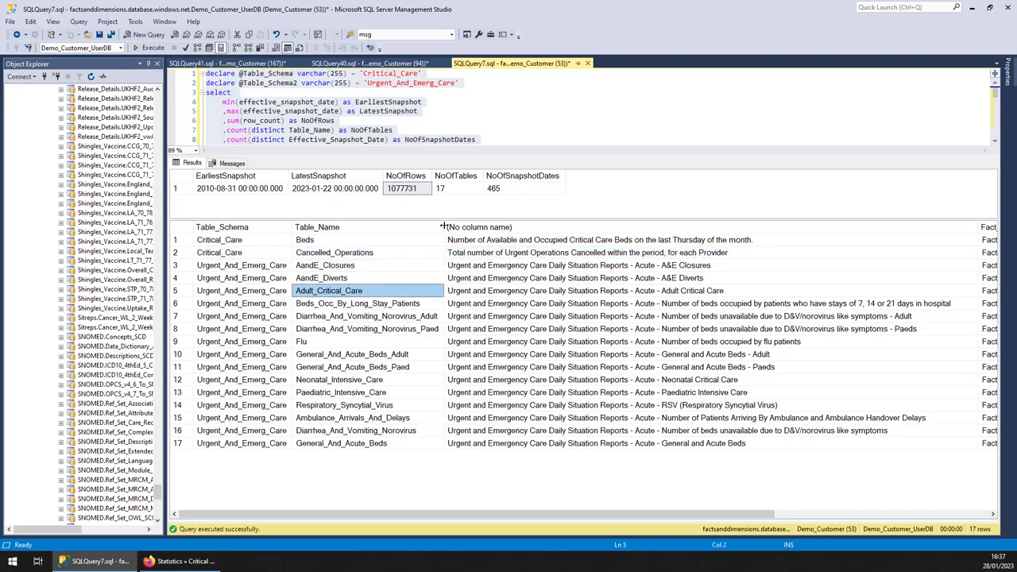
left_click(366, 327)
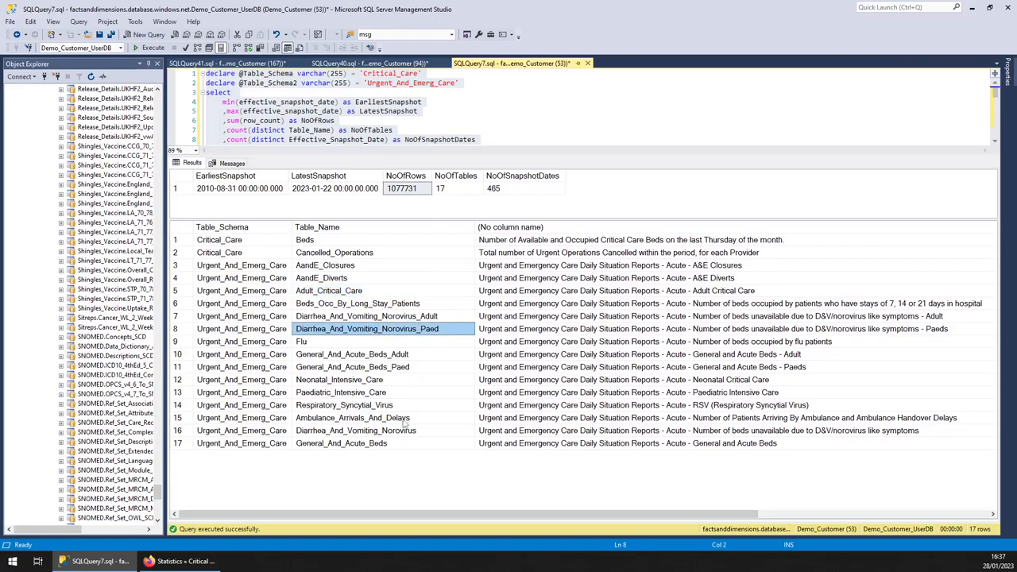
mouse_move(340, 344)
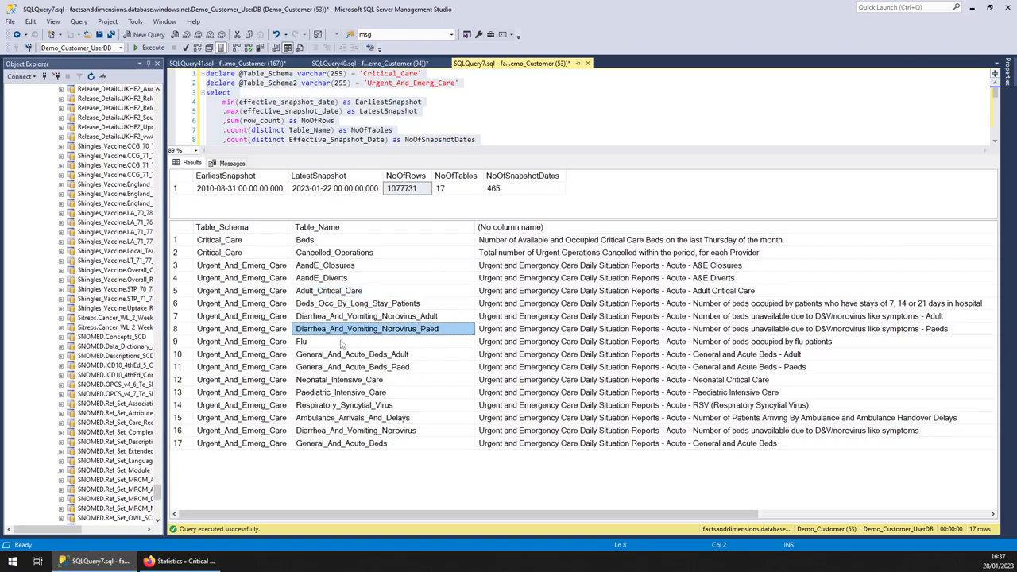
left_click(373, 63)
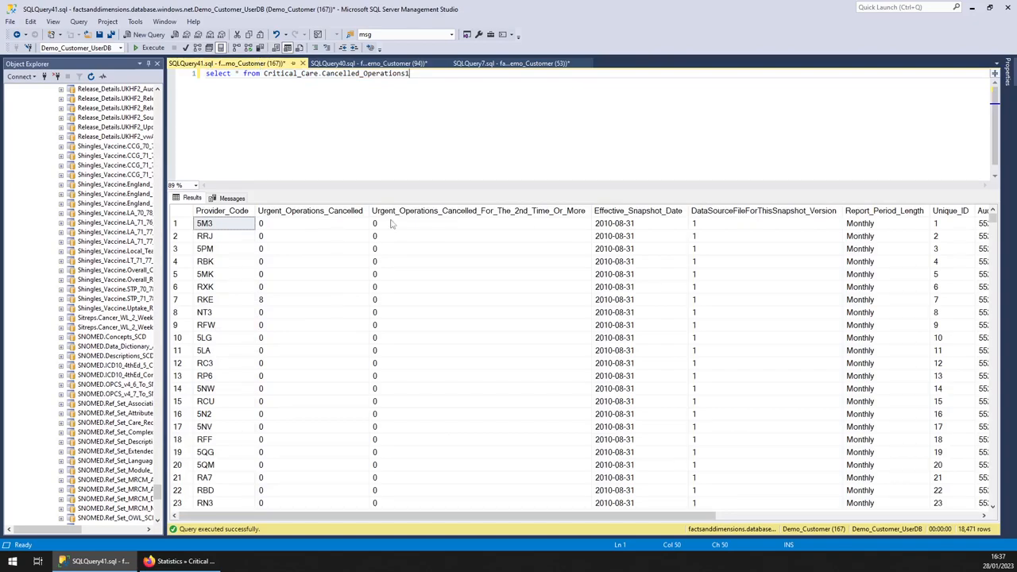
mouse_move(310, 209)
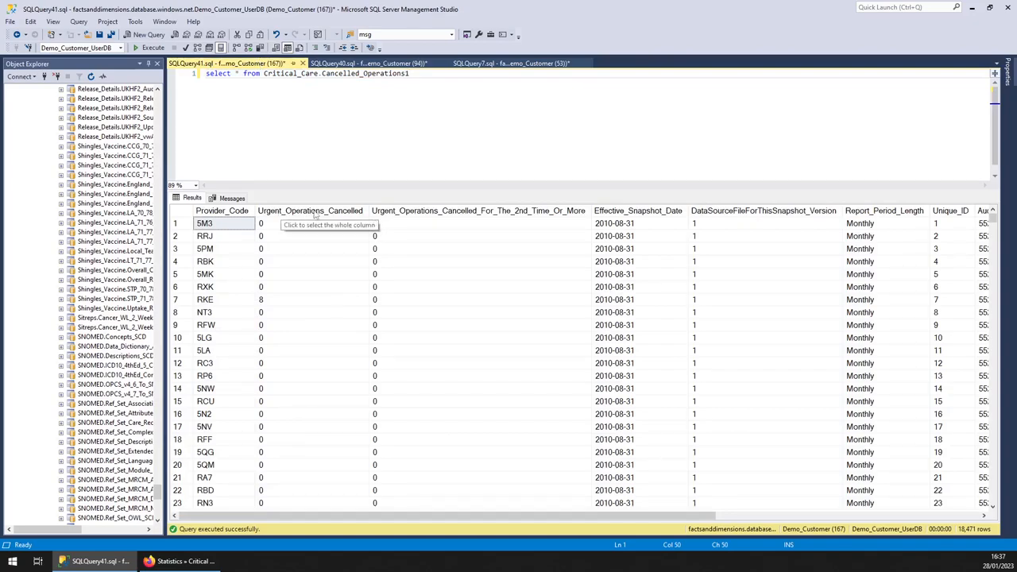
mouse_move(496, 214)
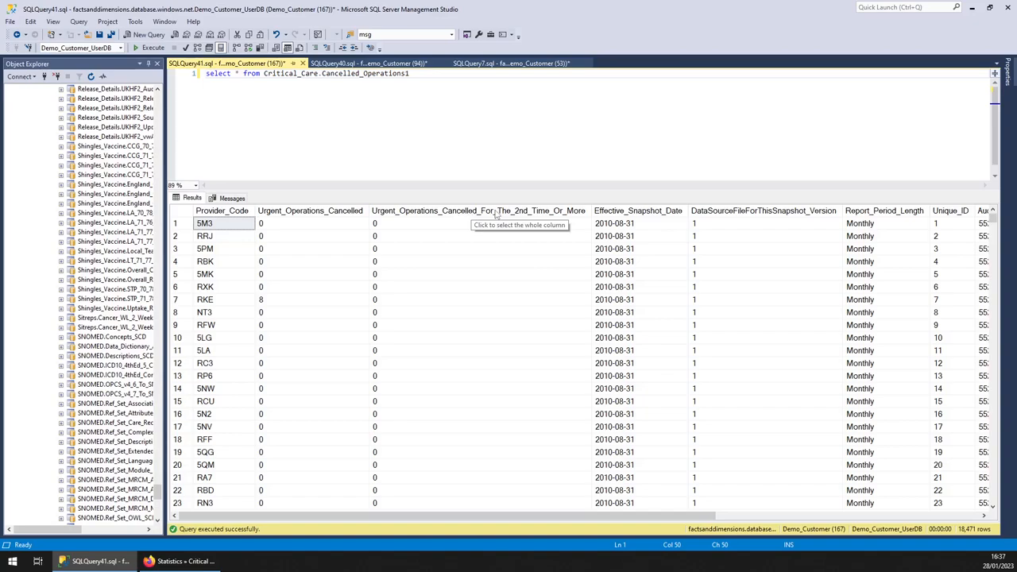